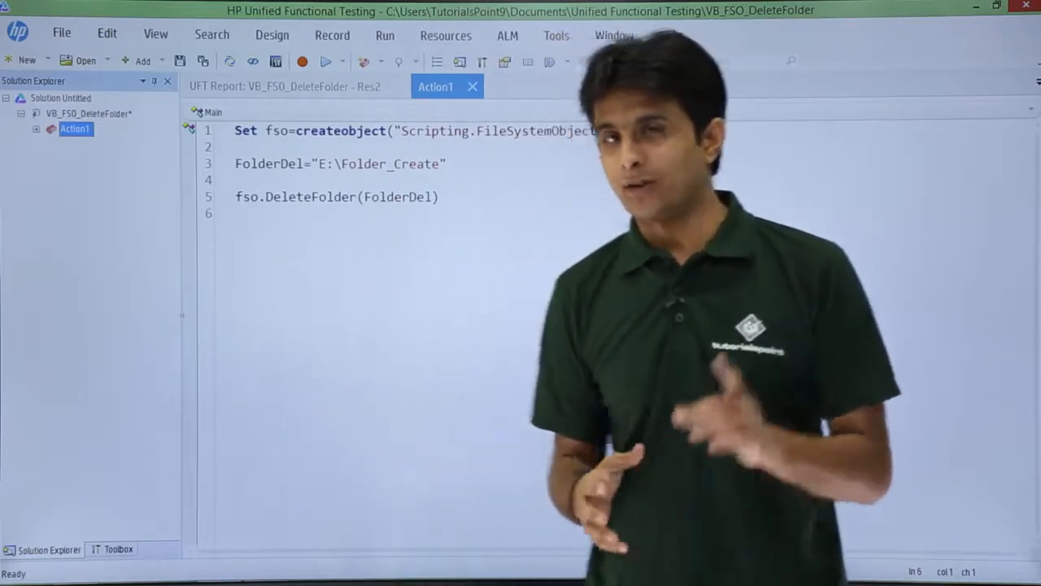
Run the VB_FSO_DeleteFolder test that deletes E:\Folder_Create and load its run report
click(326, 61)
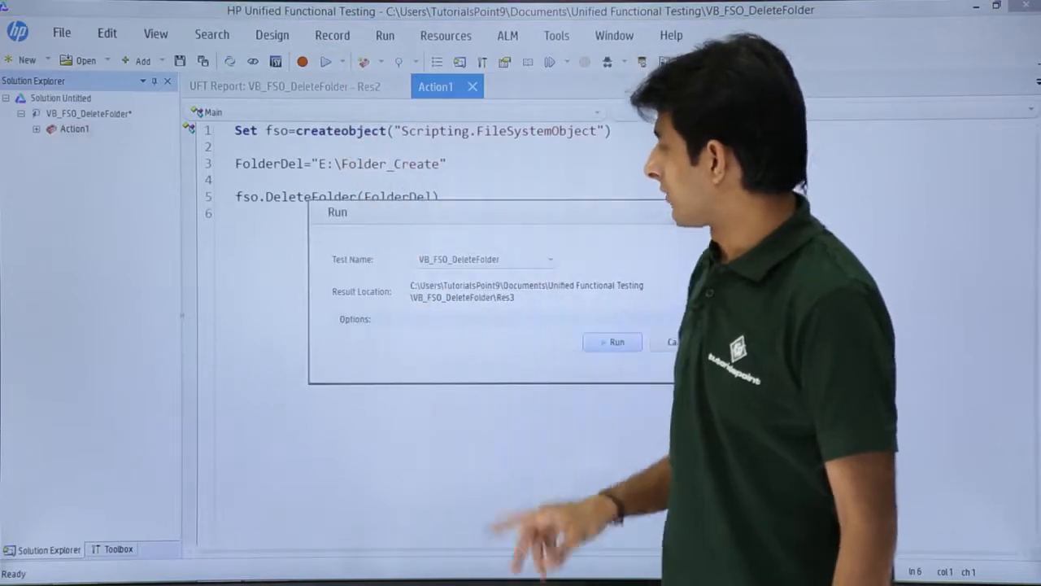
click(616, 342)
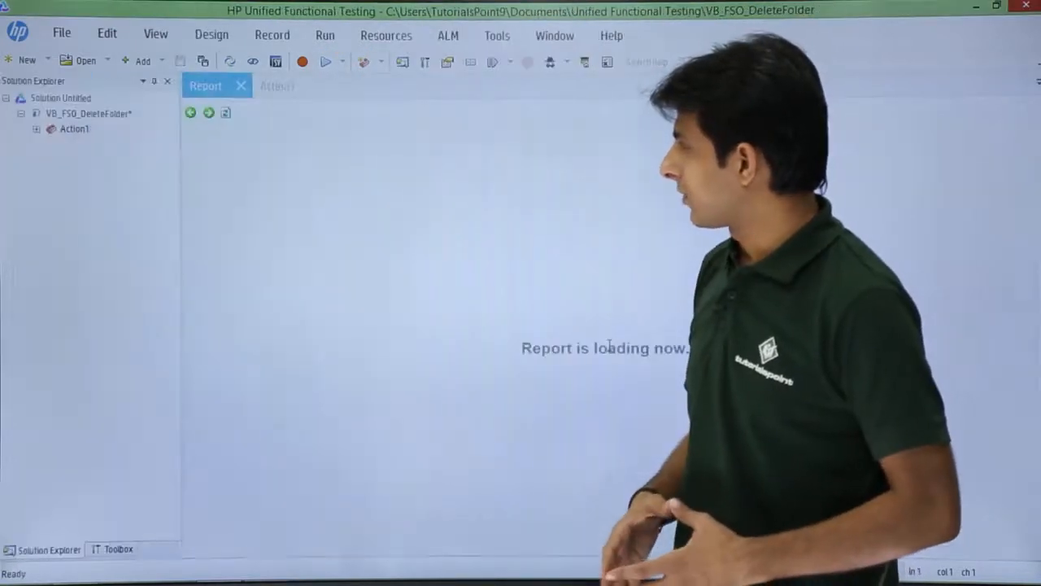